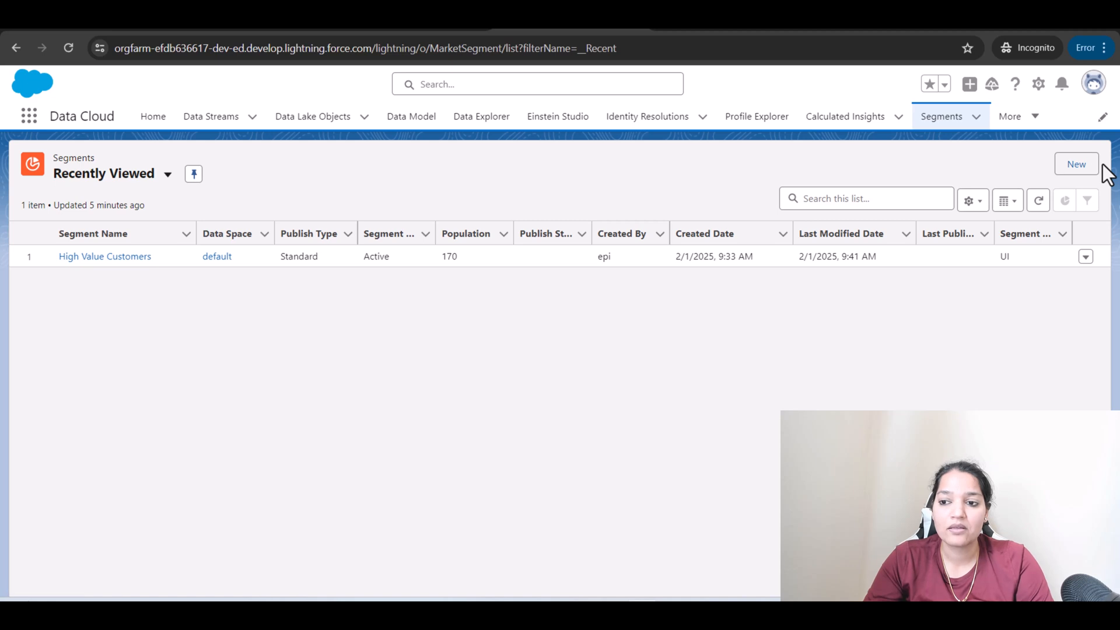
Begin a new segment on Unified Individual ccid.
click(1077, 164)
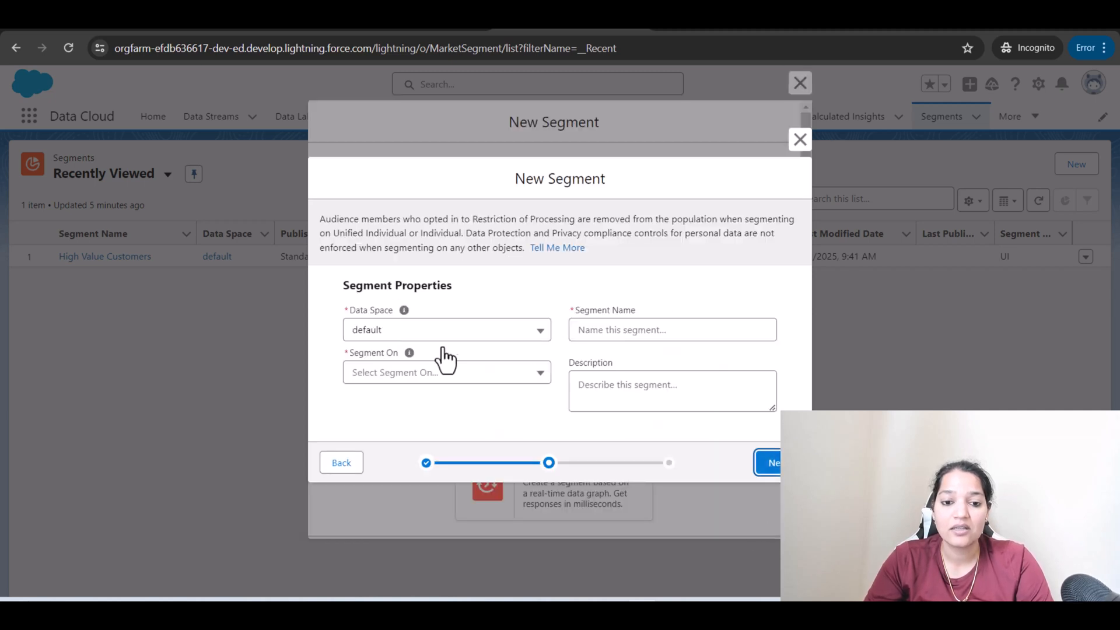
click(447, 372)
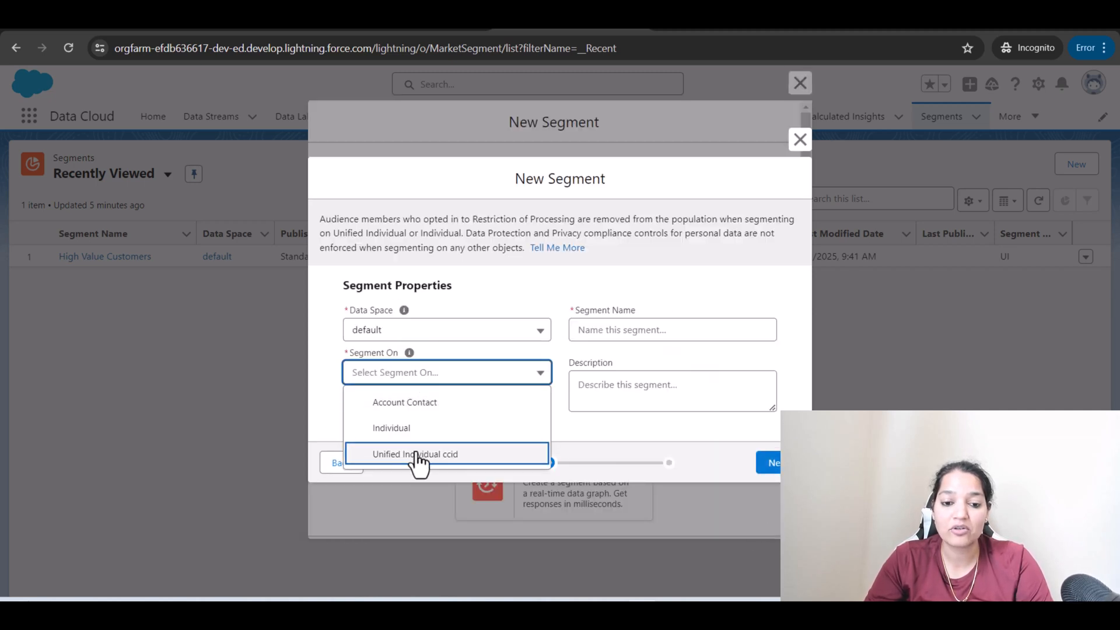
click(416, 454)
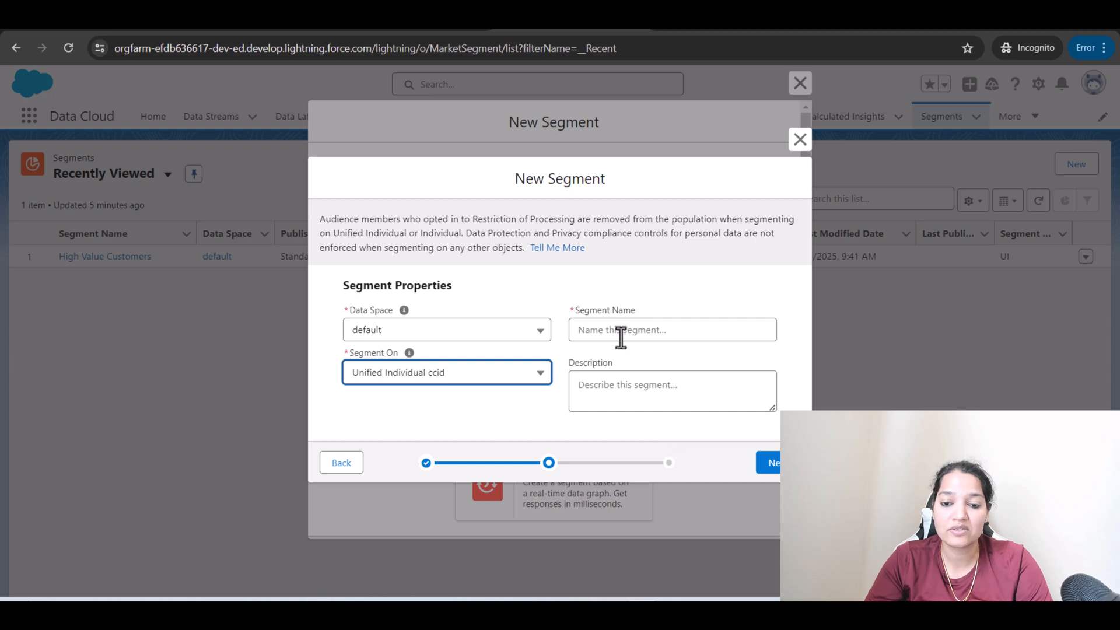
Name the segment 'Birthday month is January' and continue to the publish settings.
click(672, 329)
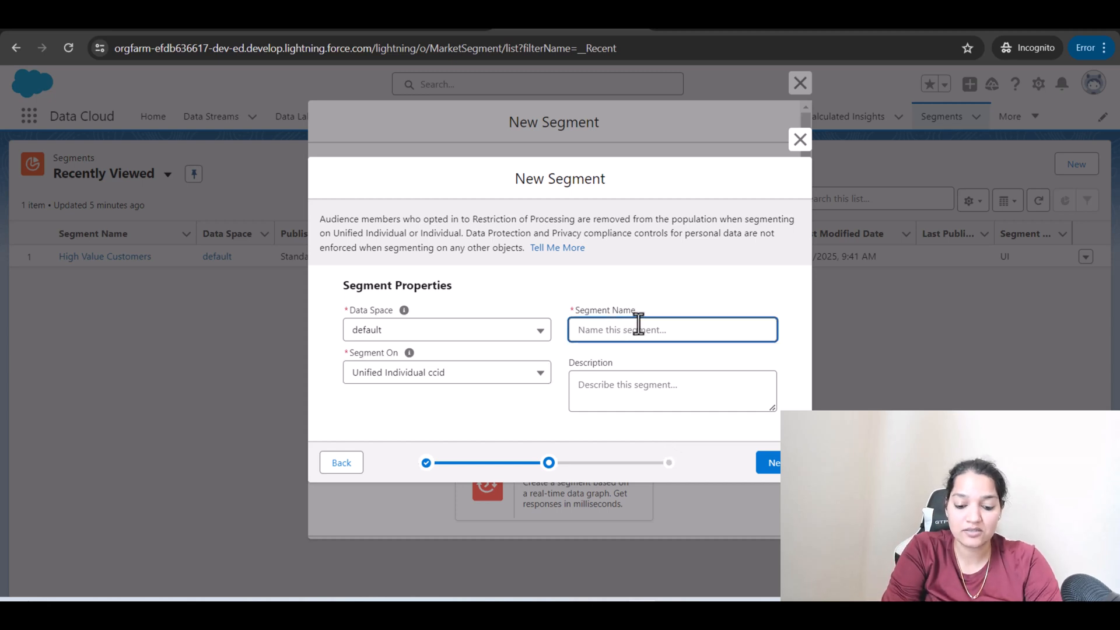
text(Bi)
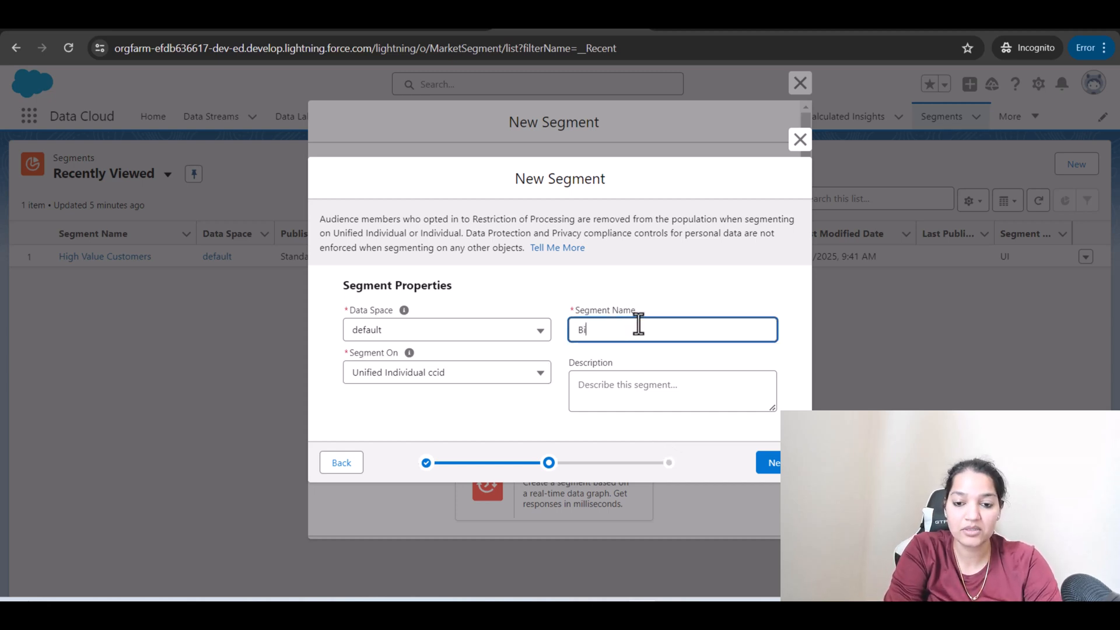
text(Birthday month is)
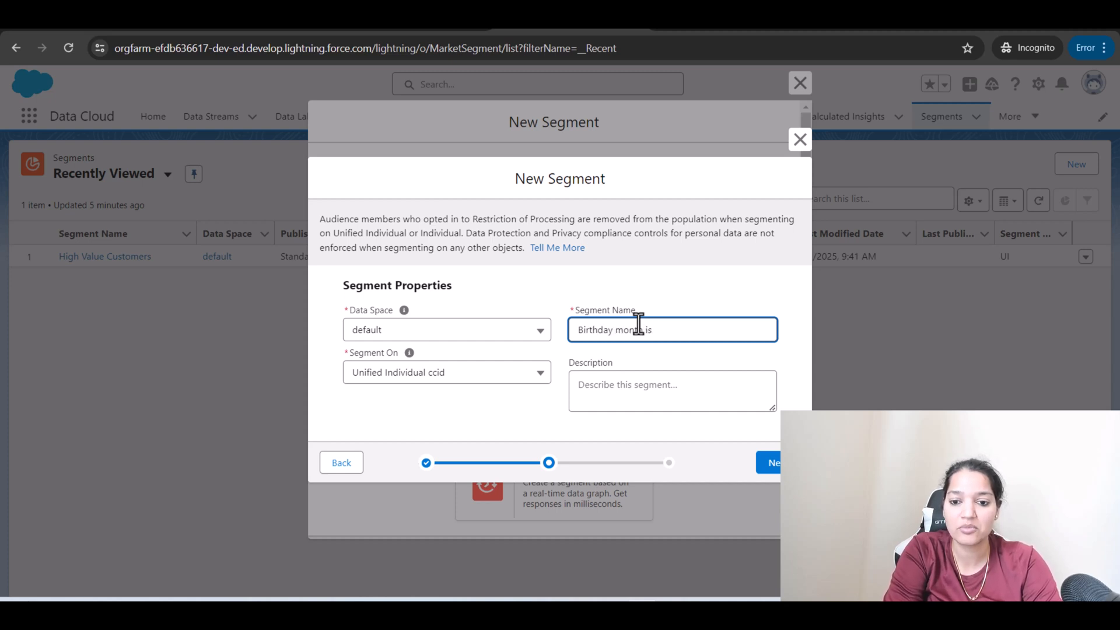
text(January)
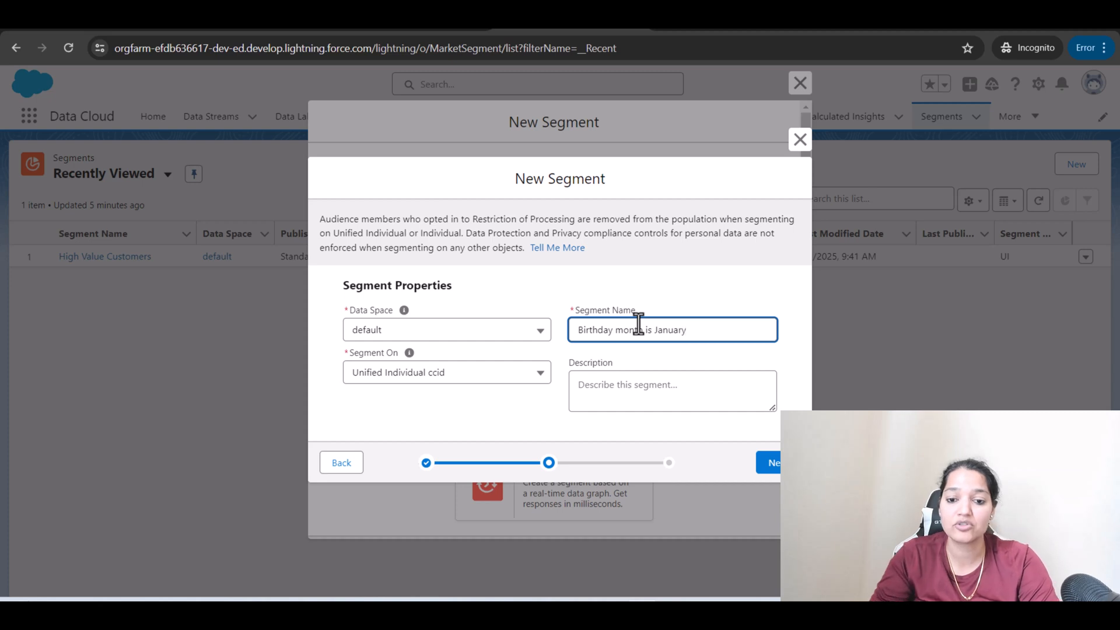
click(772, 462)
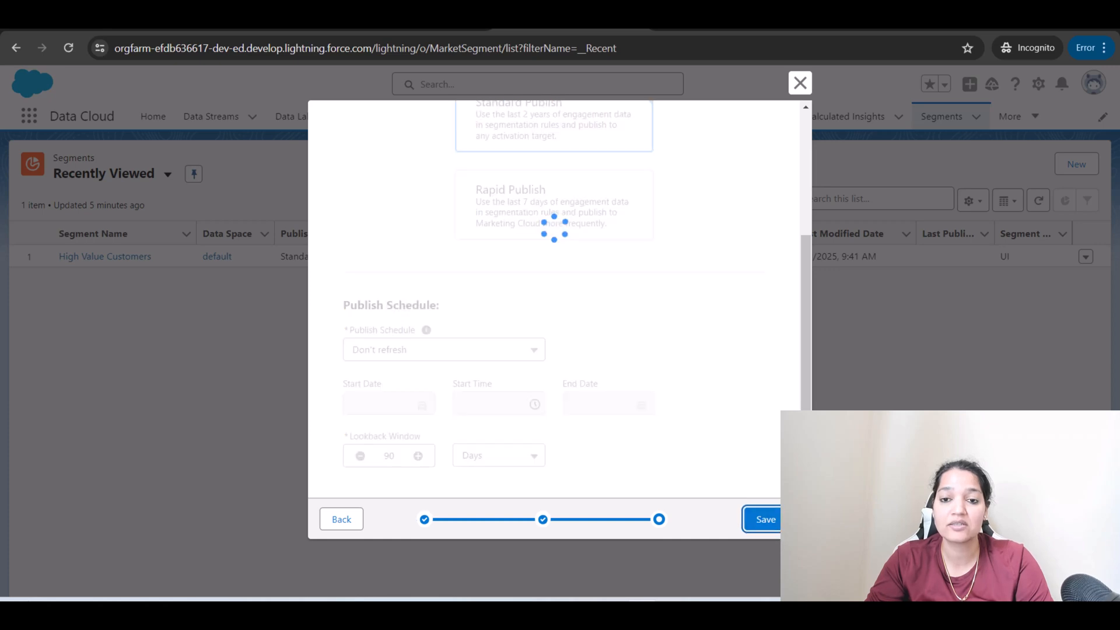
Save the setup so the rule builder shows the full population of 946.
click(766, 518)
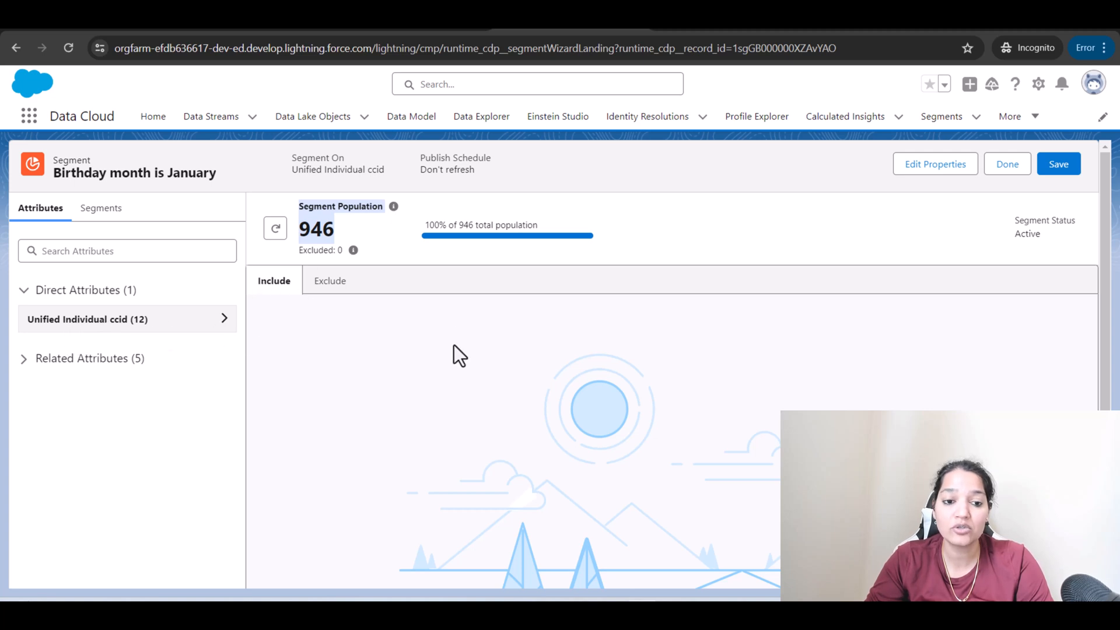
mouse_move(550, 286)
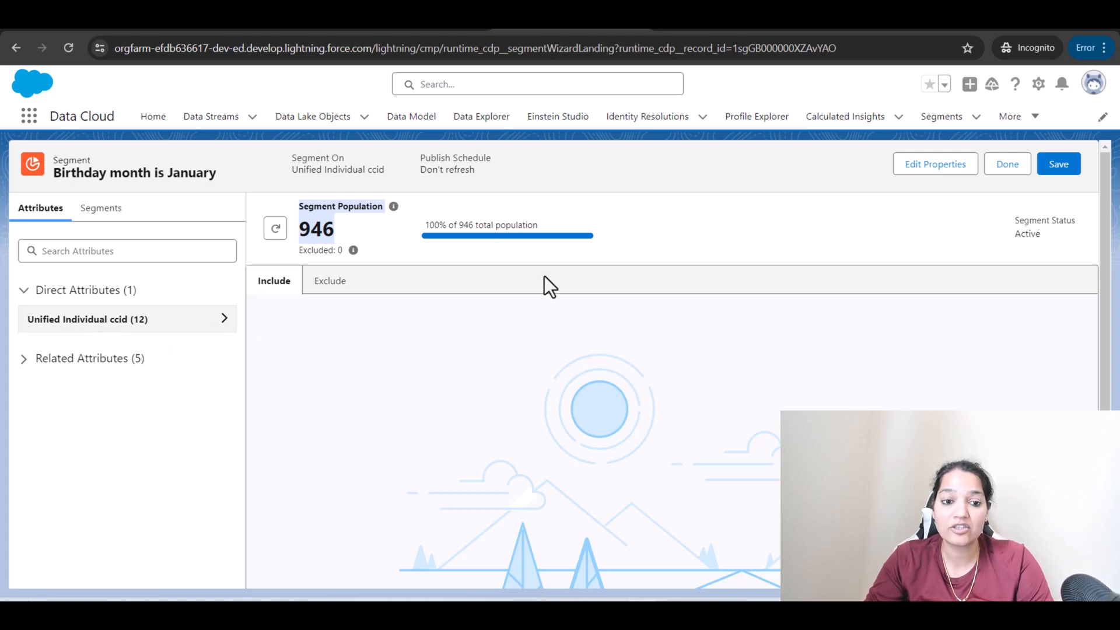
click(127, 251)
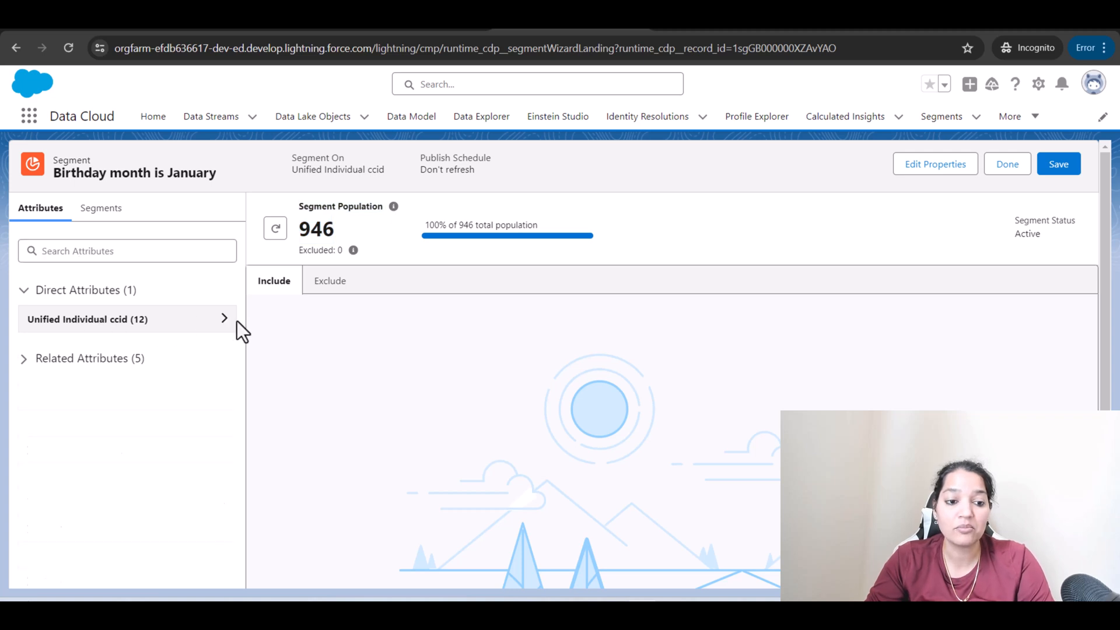
Add an inclusion rule: Birth Date, Month Of Year, January.
drag(64, 346, 486, 400)
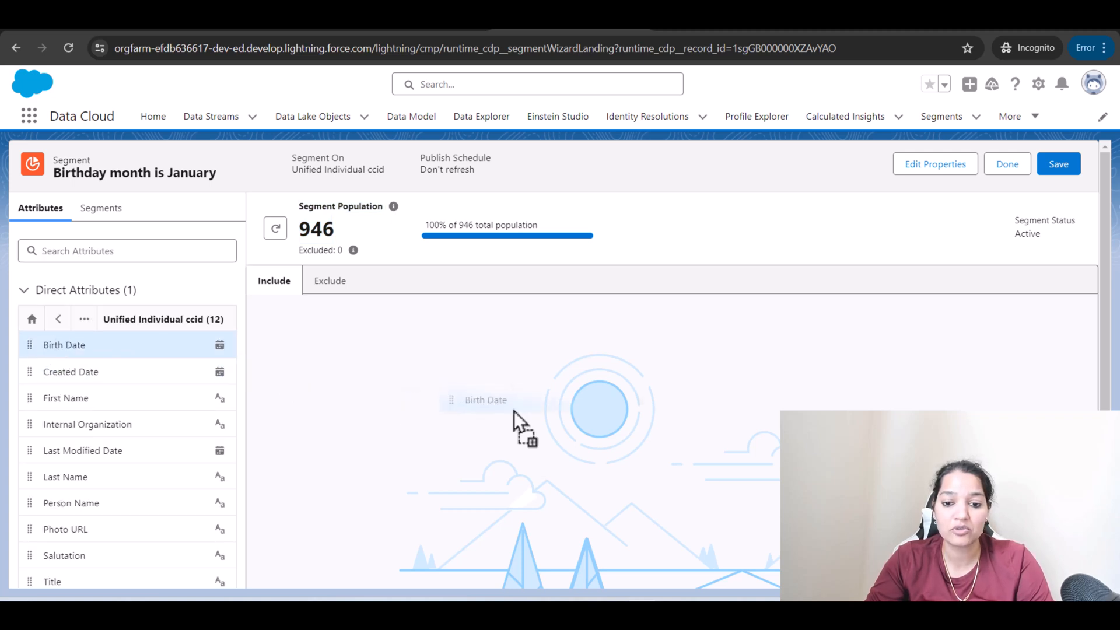
drag(485, 399, 586, 407)
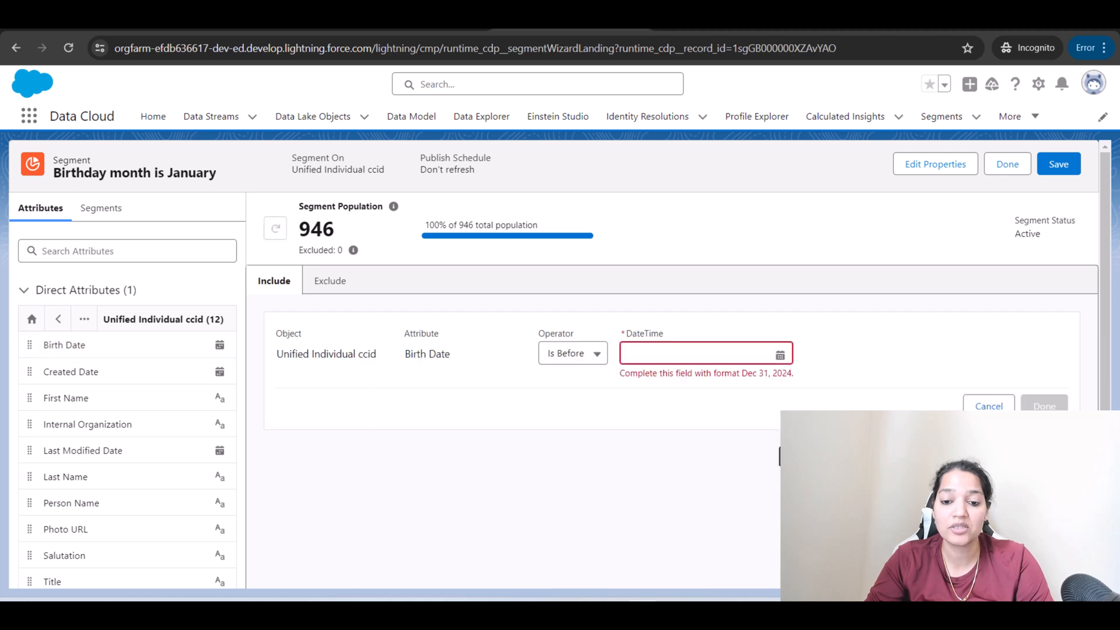
click(572, 352)
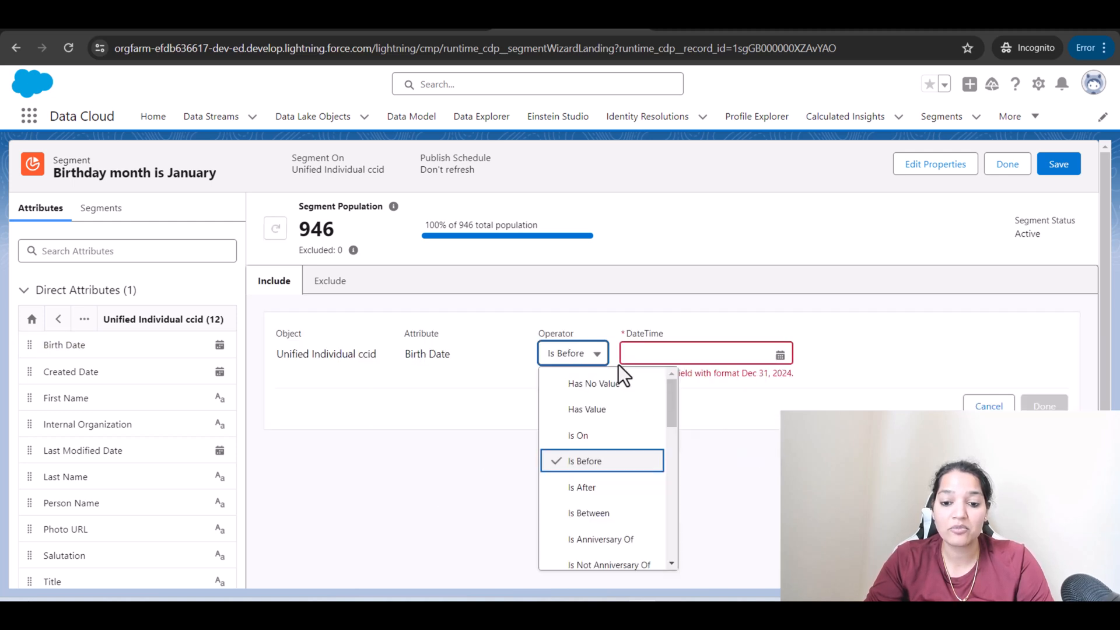
scroll(down, 3)
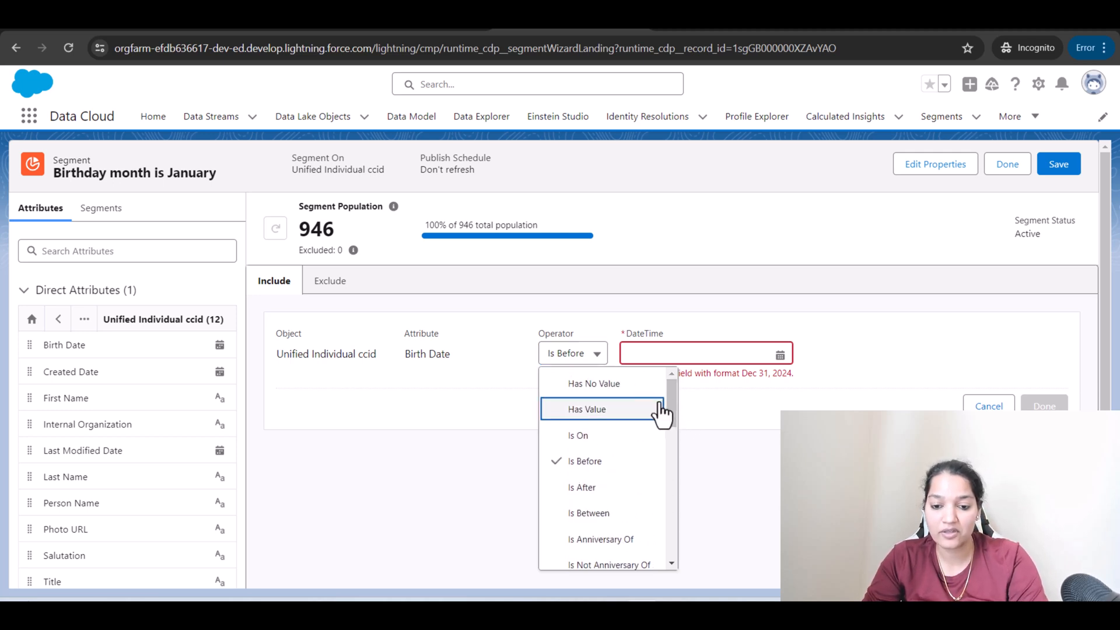
scroll(down, 3)
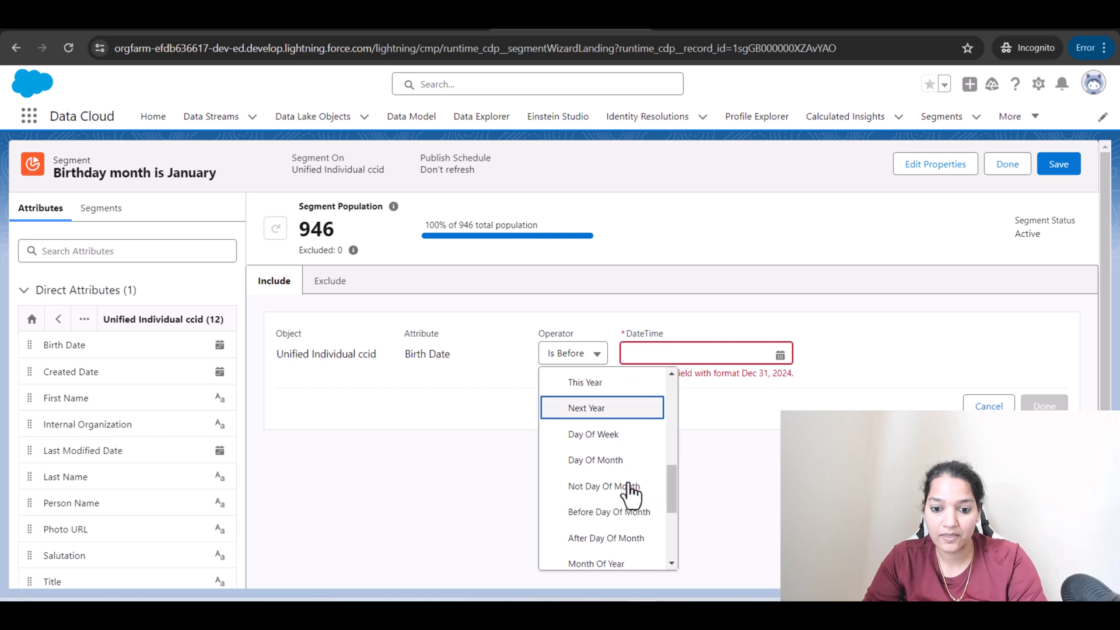
scroll(down, 3)
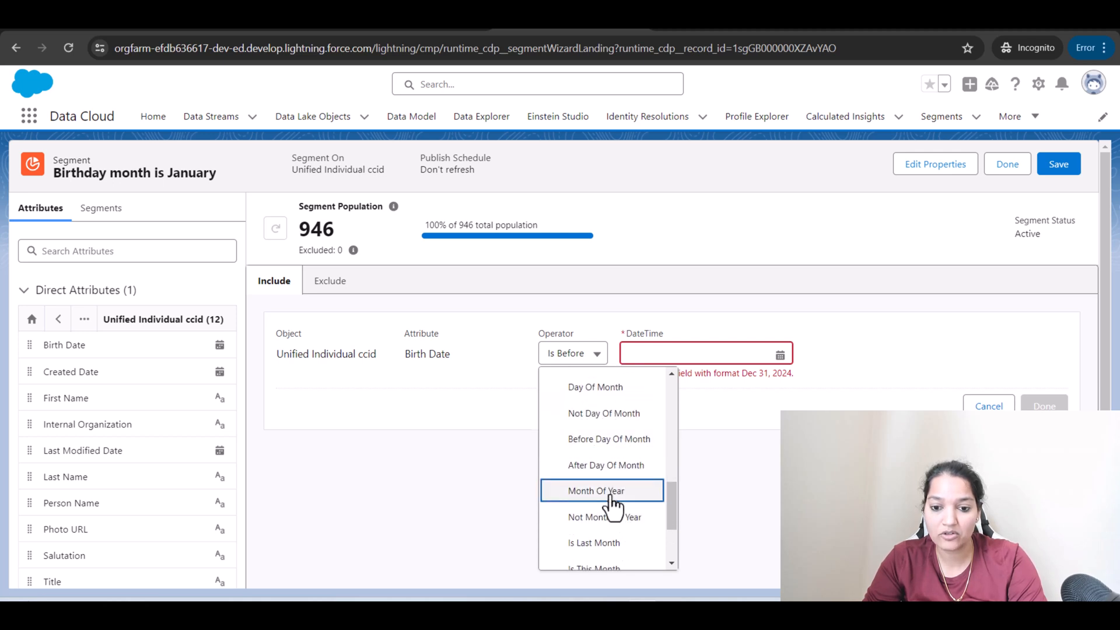
click(596, 491)
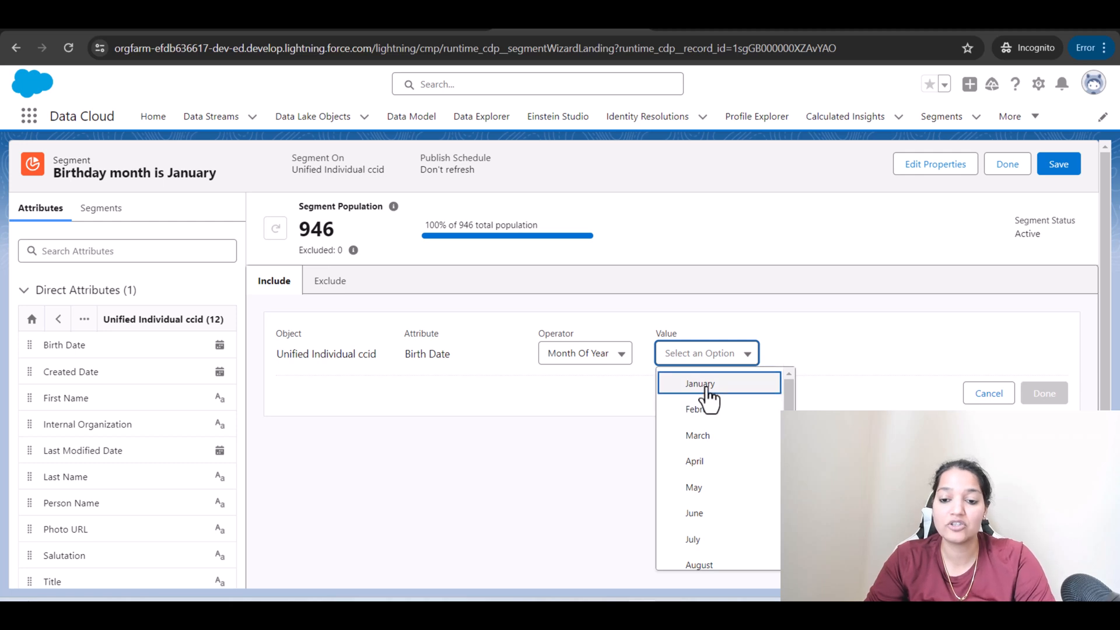
click(699, 384)
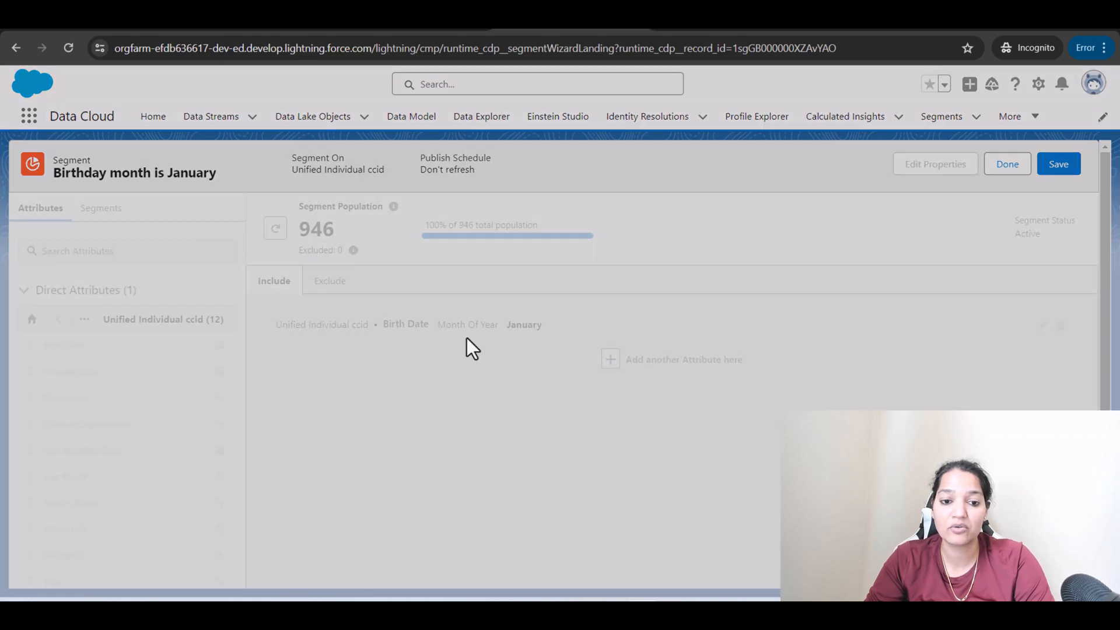
Refresh the segment population to show 11 of 946.
click(1058, 163)
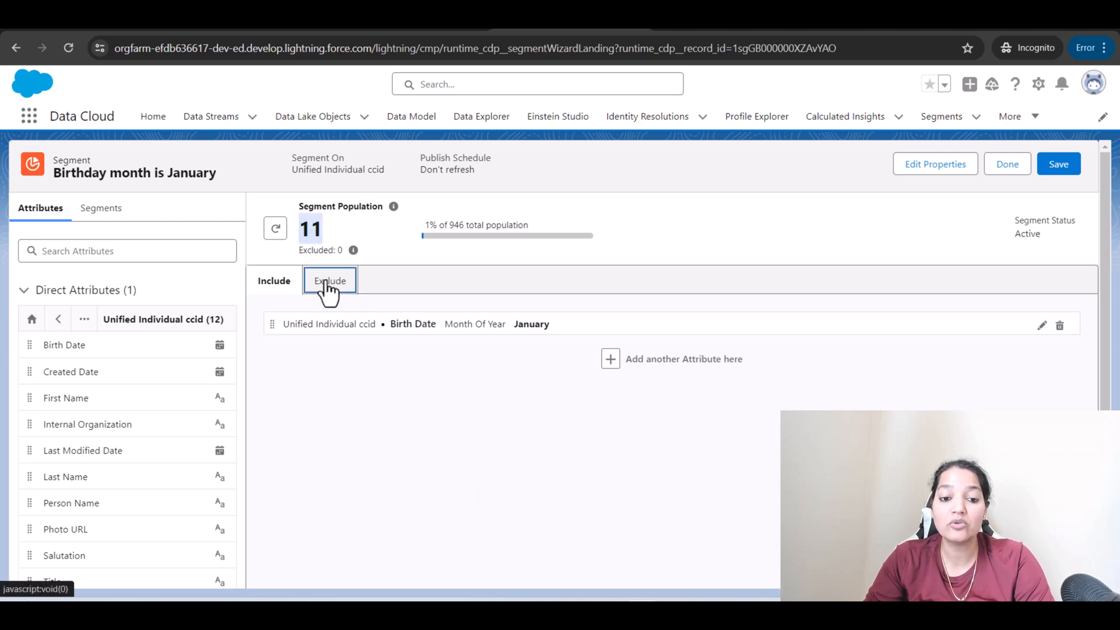
Add an exclusion rule on lifetime_value_of_the_customer__c Is Less Than 2000.
click(330, 280)
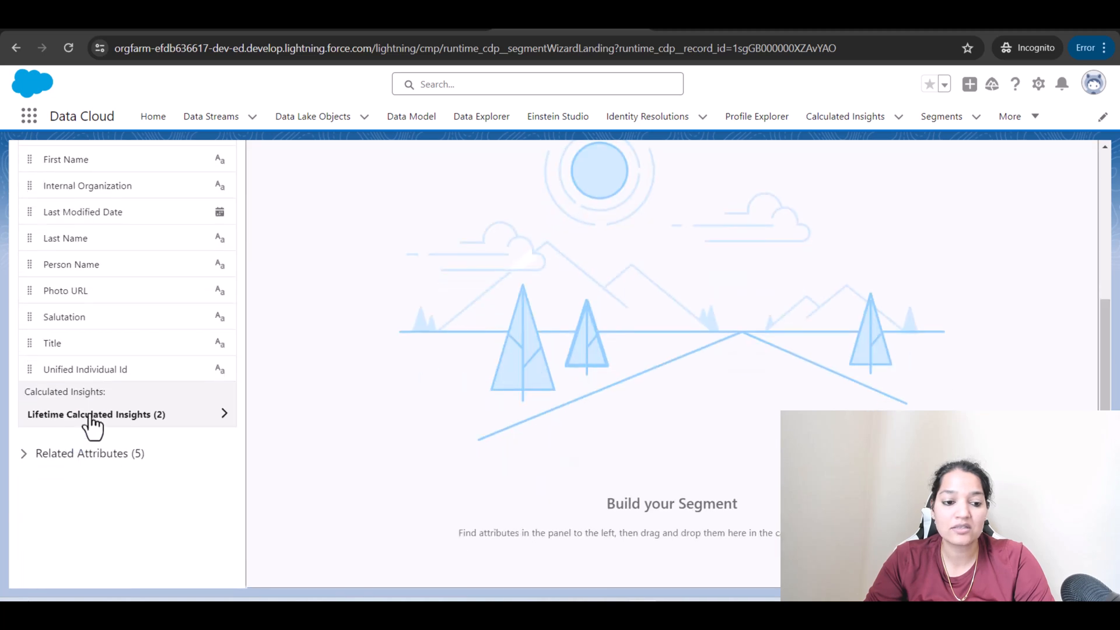
click(96, 414)
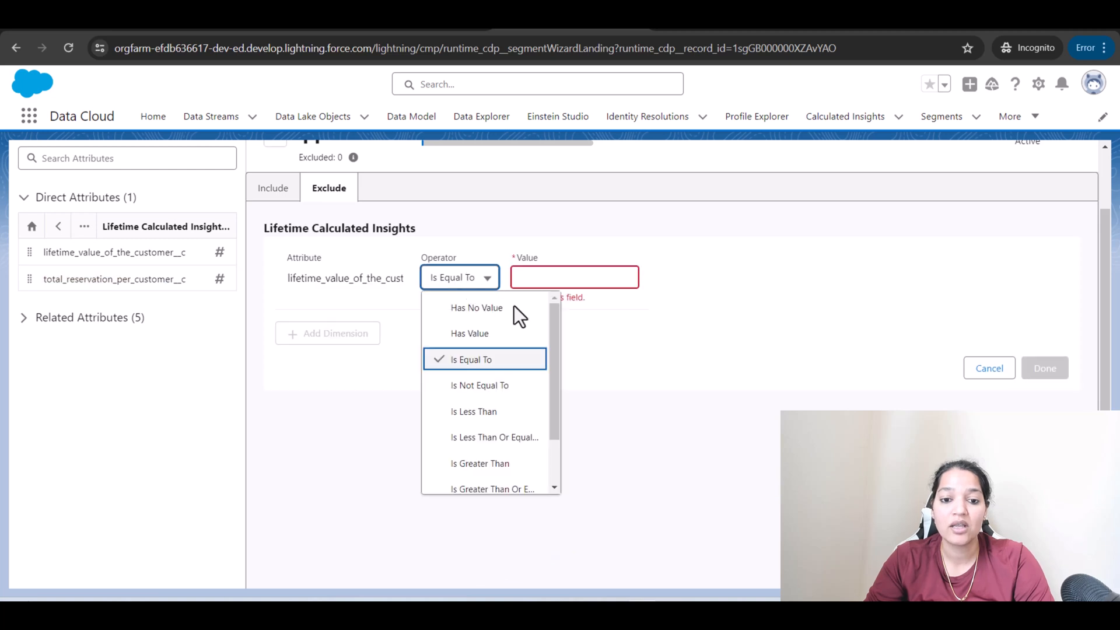
click(472, 412)
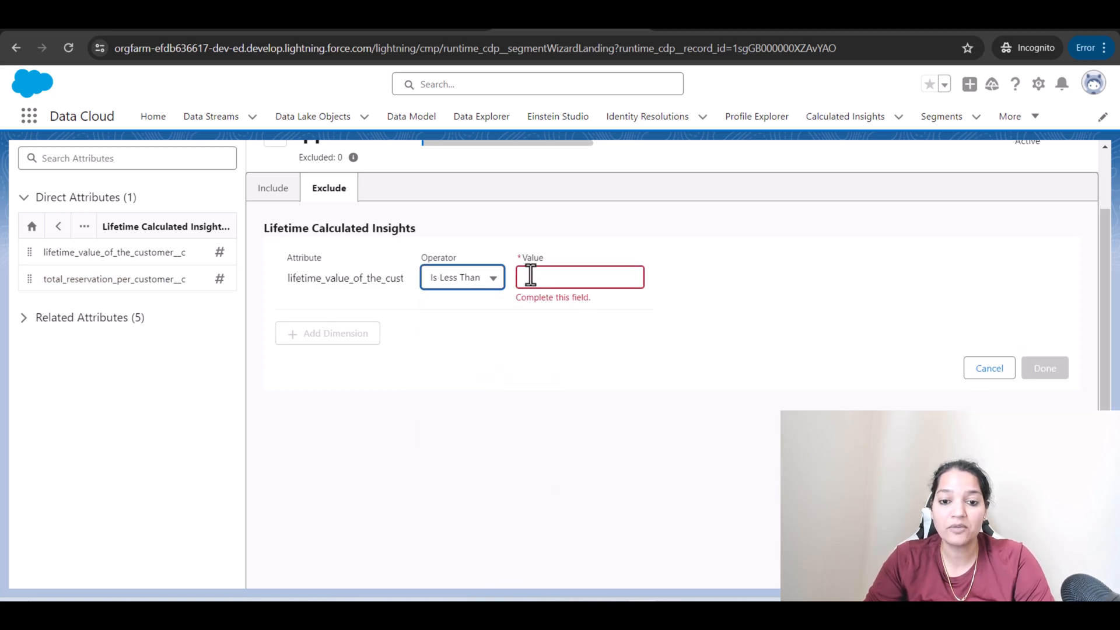
text(2000)
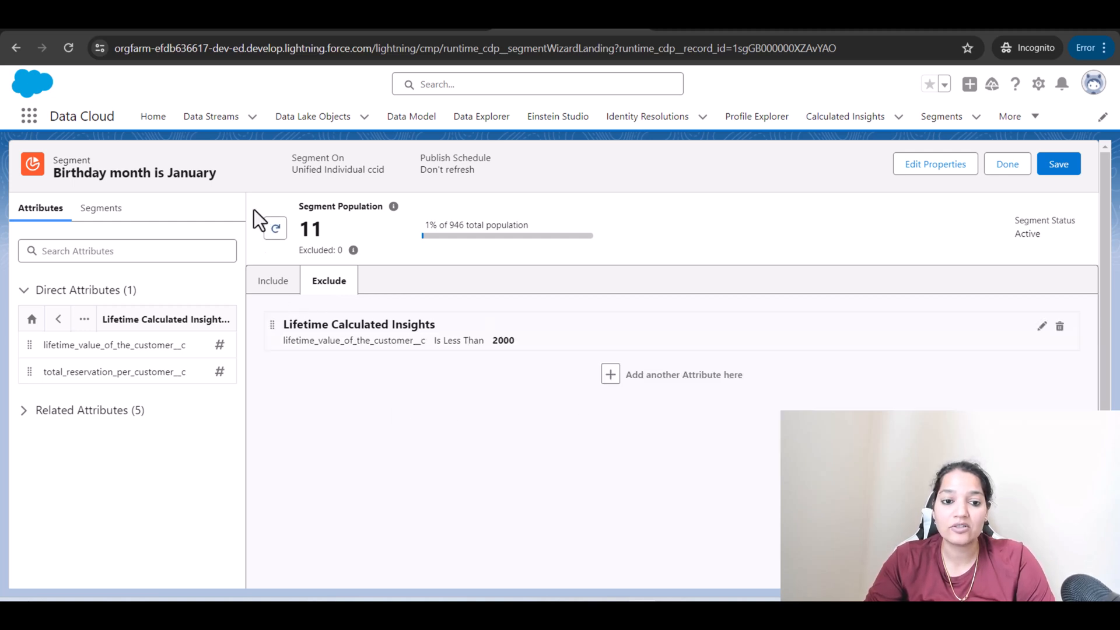
Refresh the population to 10 with 1 excluded and save the segment.
click(1059, 163)
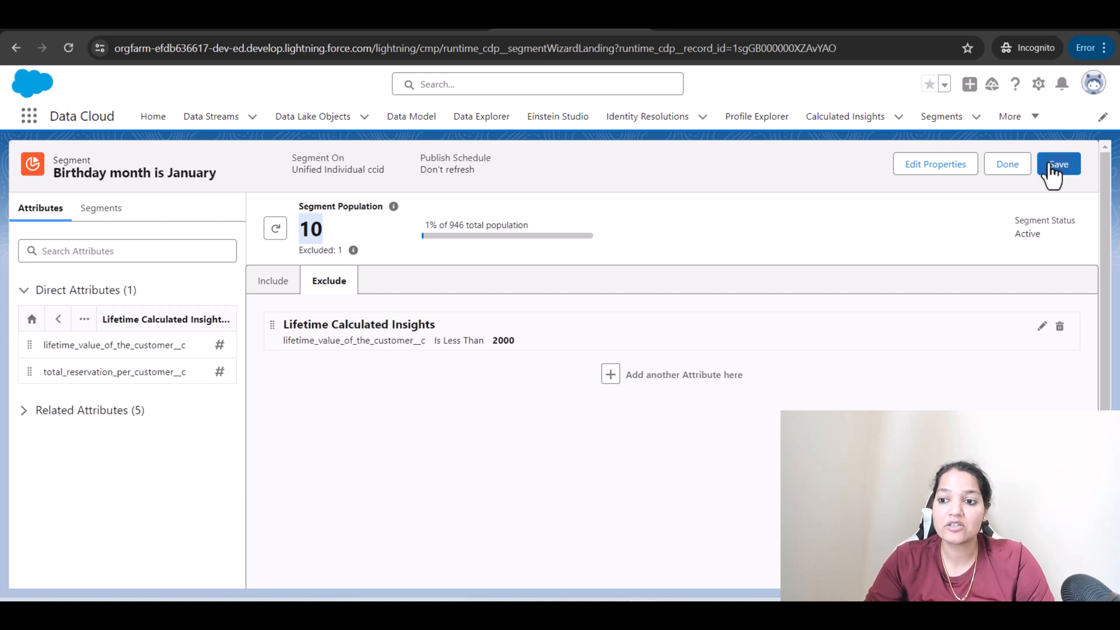
click(1058, 163)
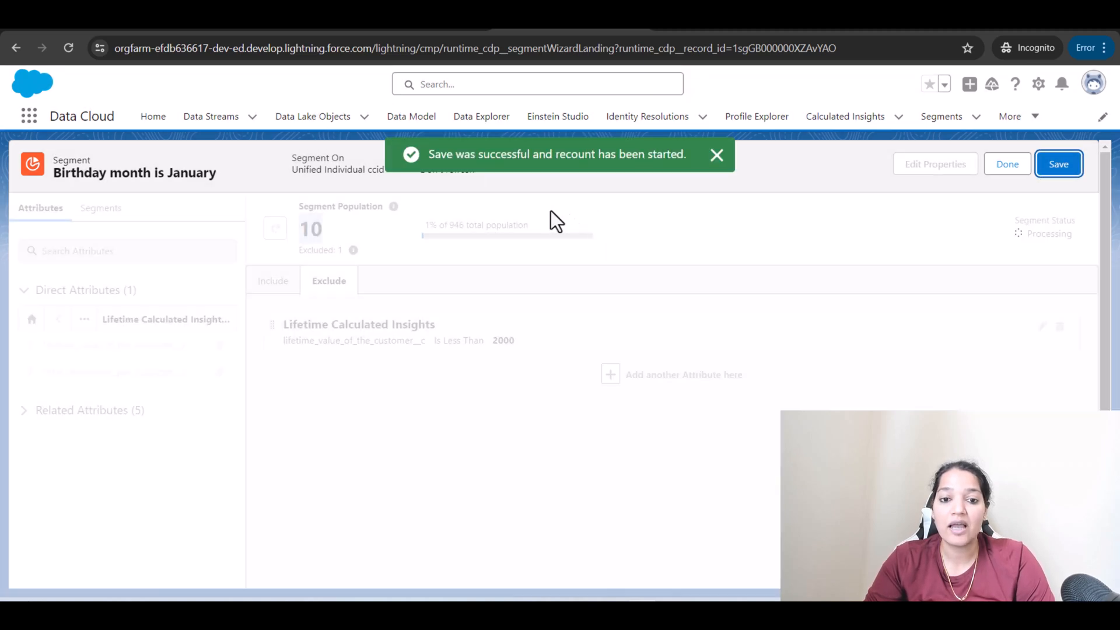